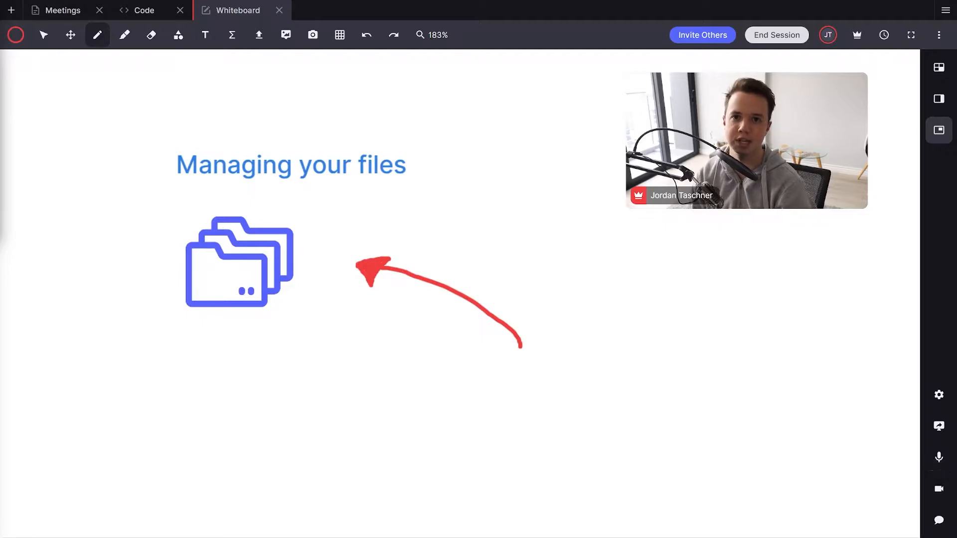
Step: Close the Whiteboard tab, leaving the Meetings and Code tabs
click(280, 10)
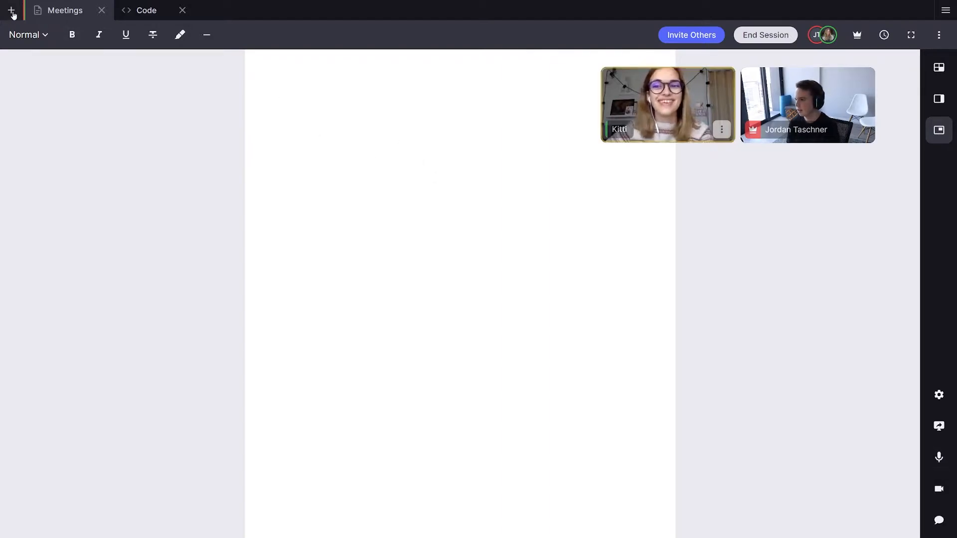
Step: Add a new whiteboard tab and upload the tenses chart image onto it
click(11, 10)
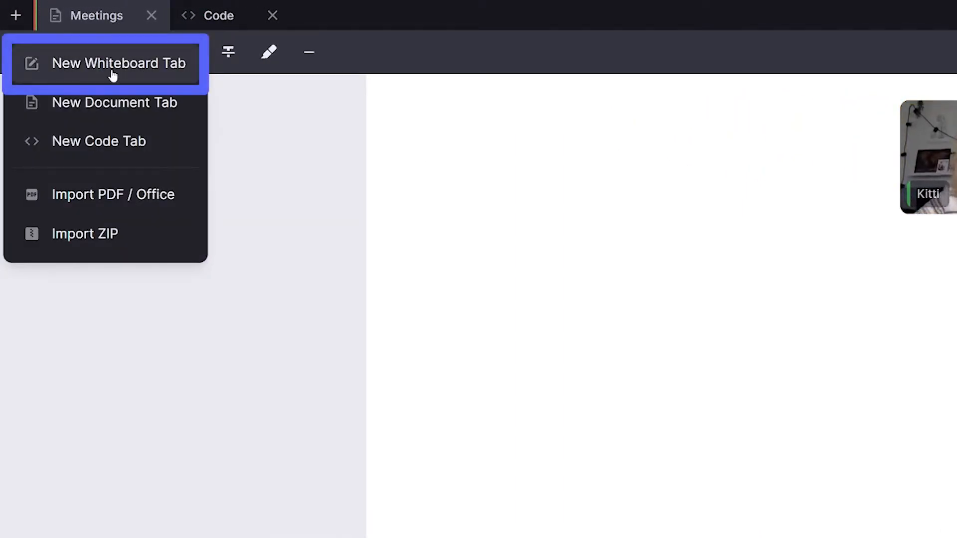
click(119, 62)
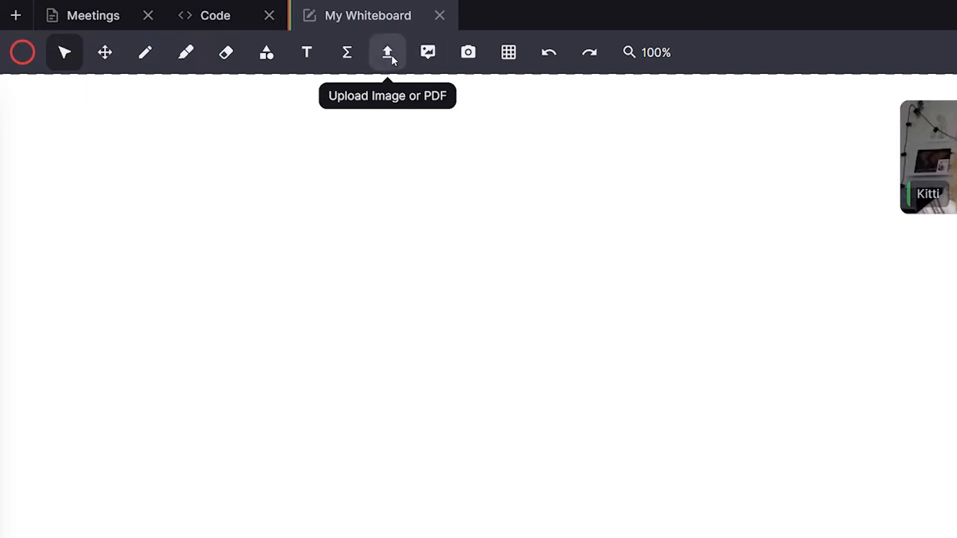
click(387, 52)
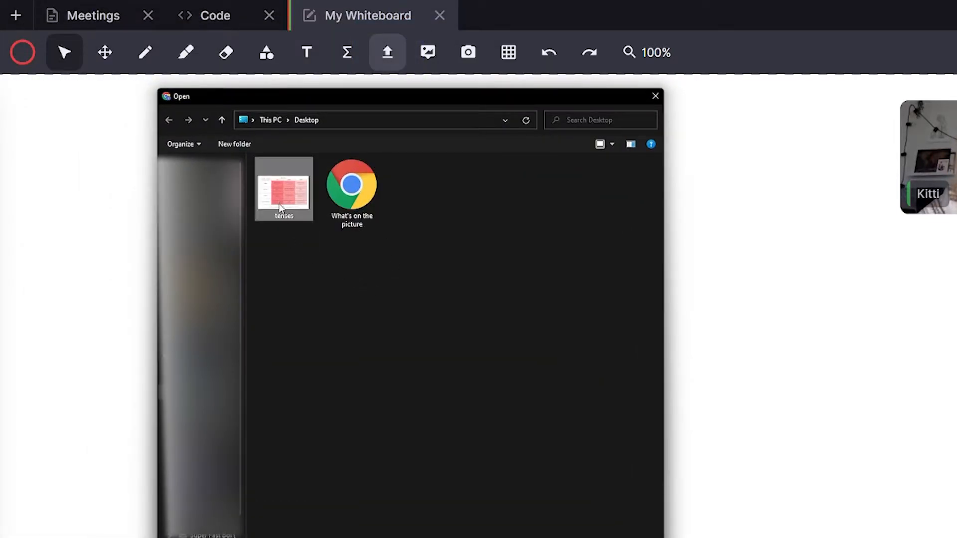
double_click(283, 189)
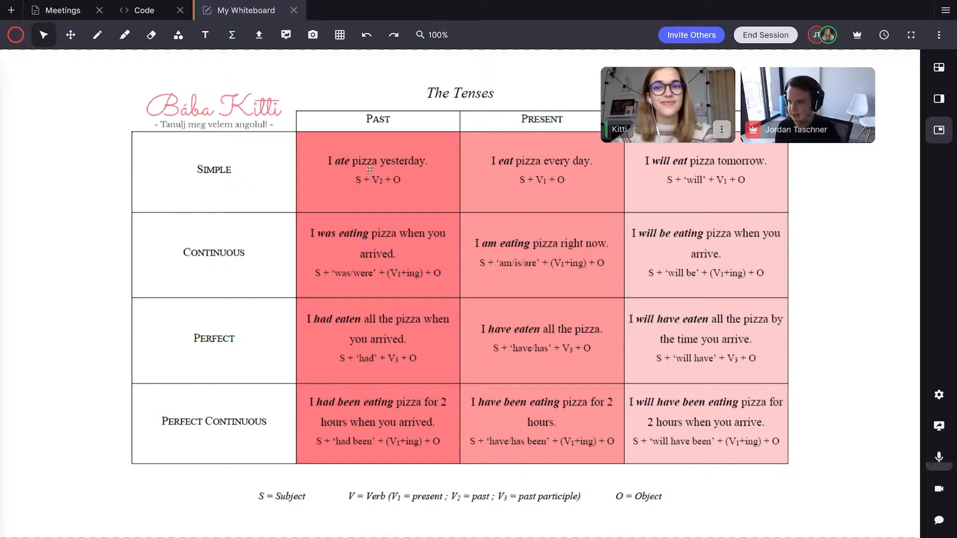
Step: Fit the tenses chart to the view and mark its title with a green highlighter stroke
click(433, 35)
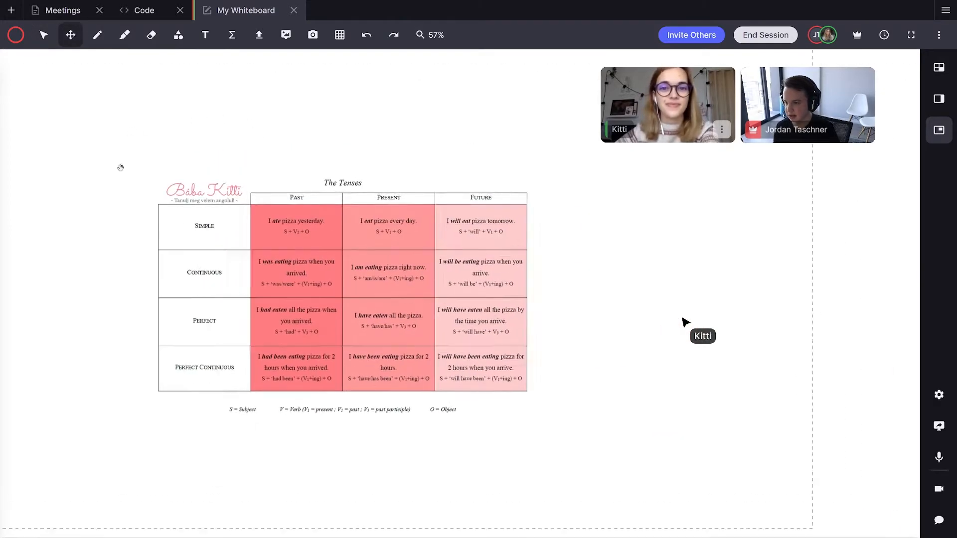
click(431, 34)
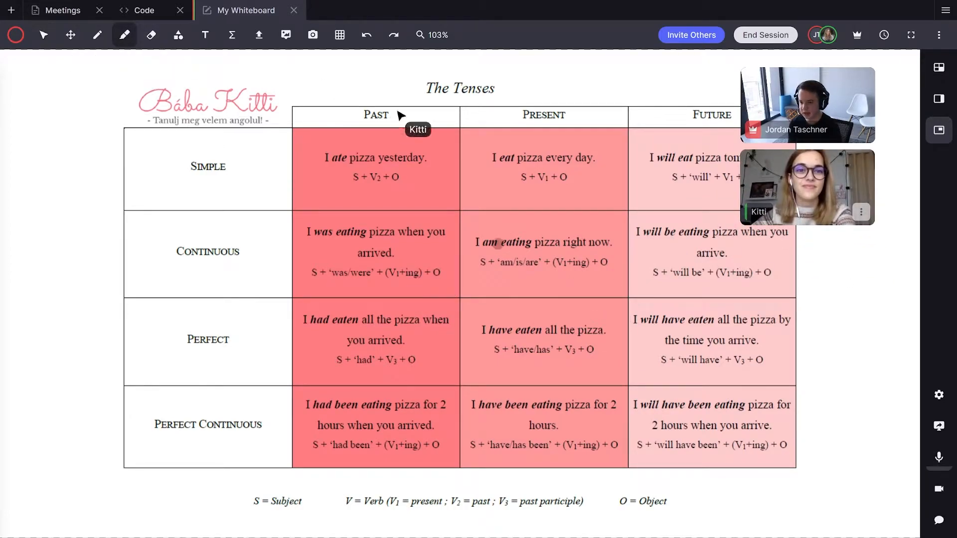
click(15, 35)
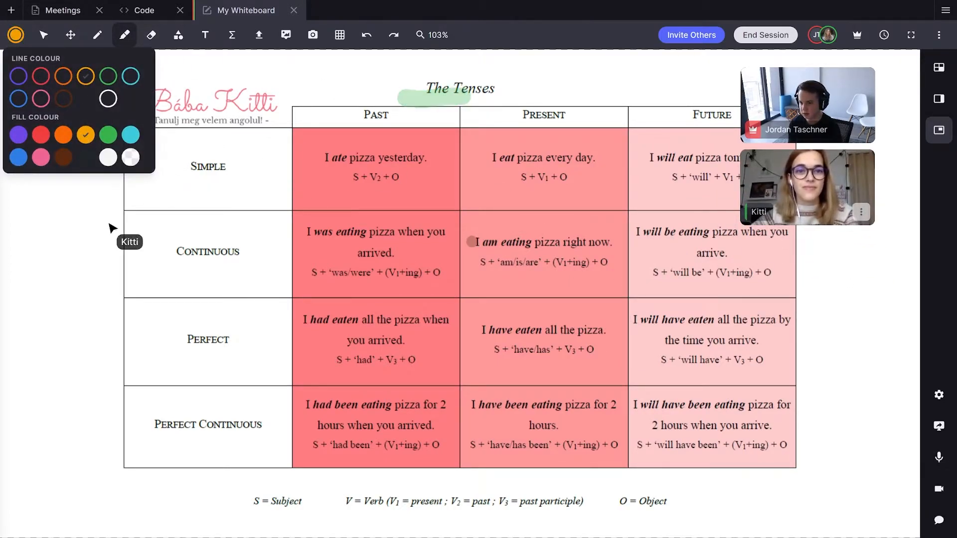
Step: Annotate the chart in a second colour and upload the What's on the picture PDF as a new tab
click(97, 34)
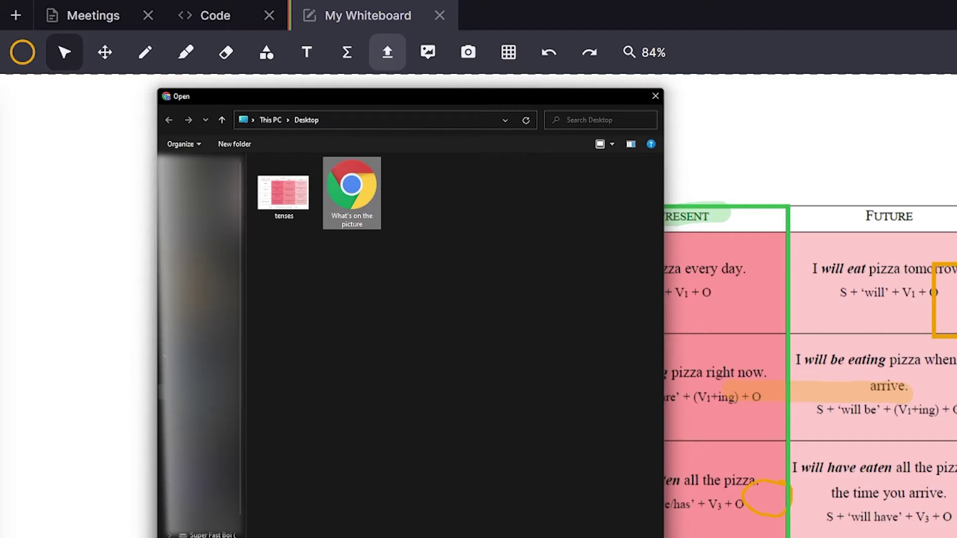
double_click(351, 193)
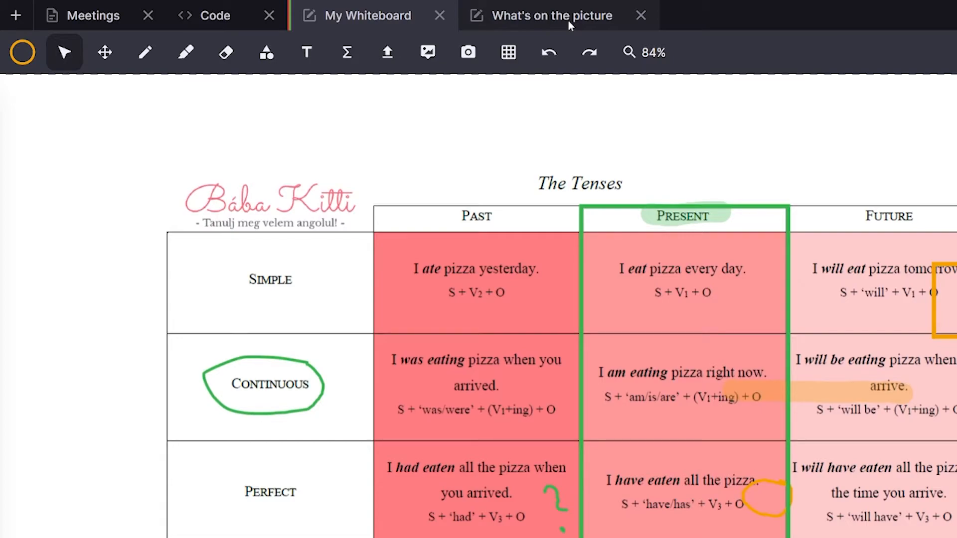
Step: Switch to the What's on the picture tab, zoom to fit, and highlight several questions and answers
click(553, 15)
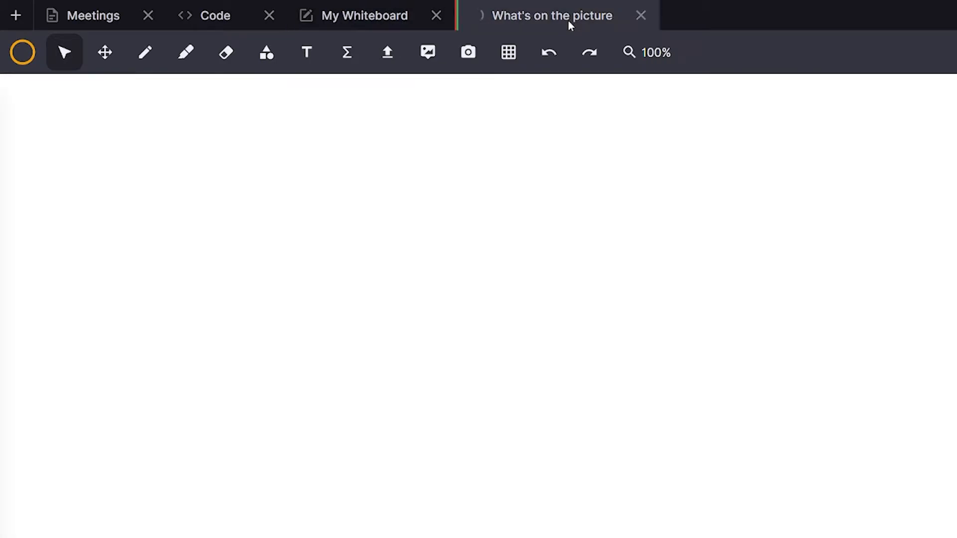
click(551, 14)
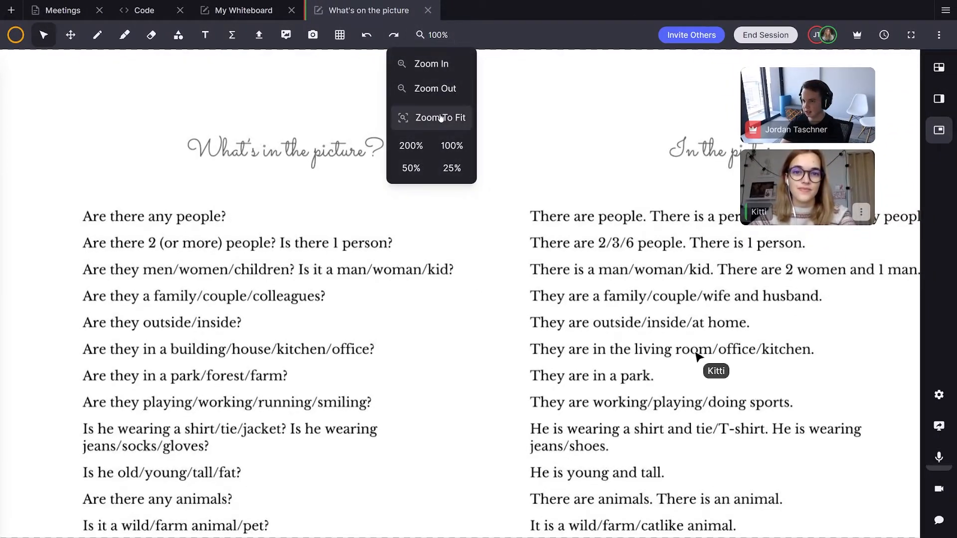
click(439, 117)
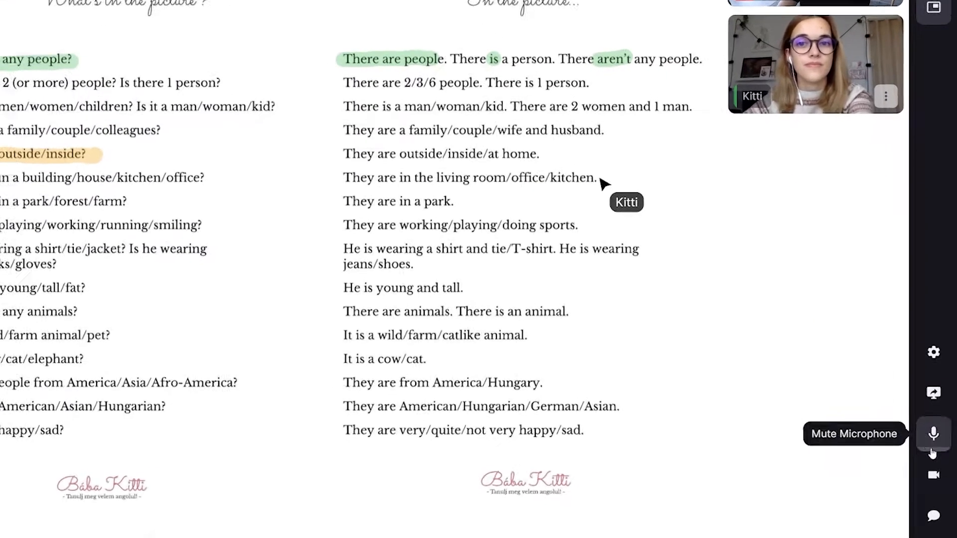
Step: Send tenses.png as 'Here is my image' and the PDF as 'Here is my pdf' in chat
click(933, 515)
text(Her)
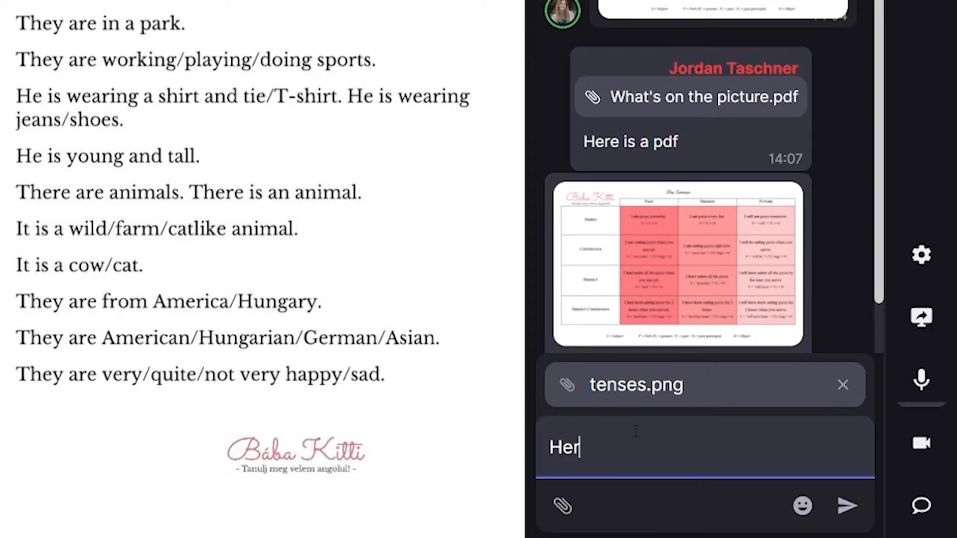
click(846, 506)
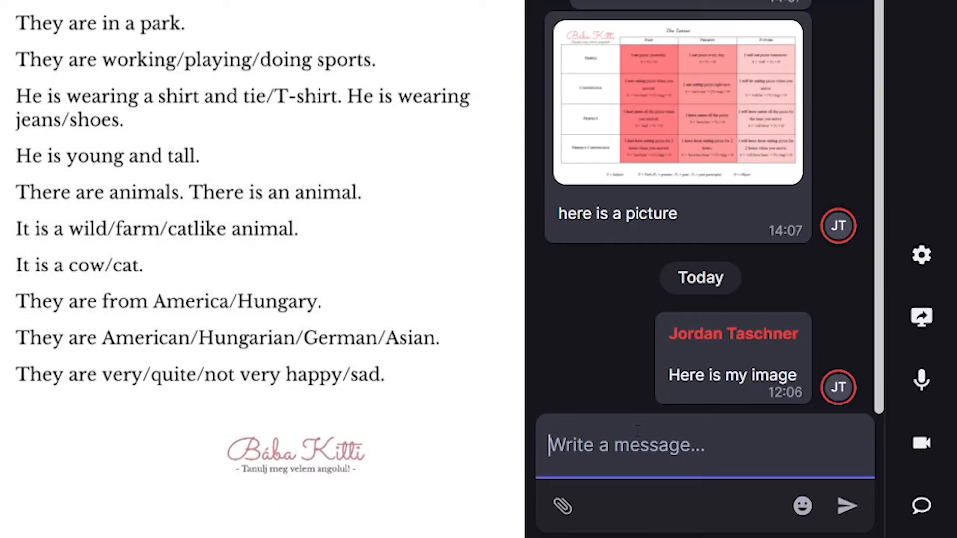
scroll(down, 3)
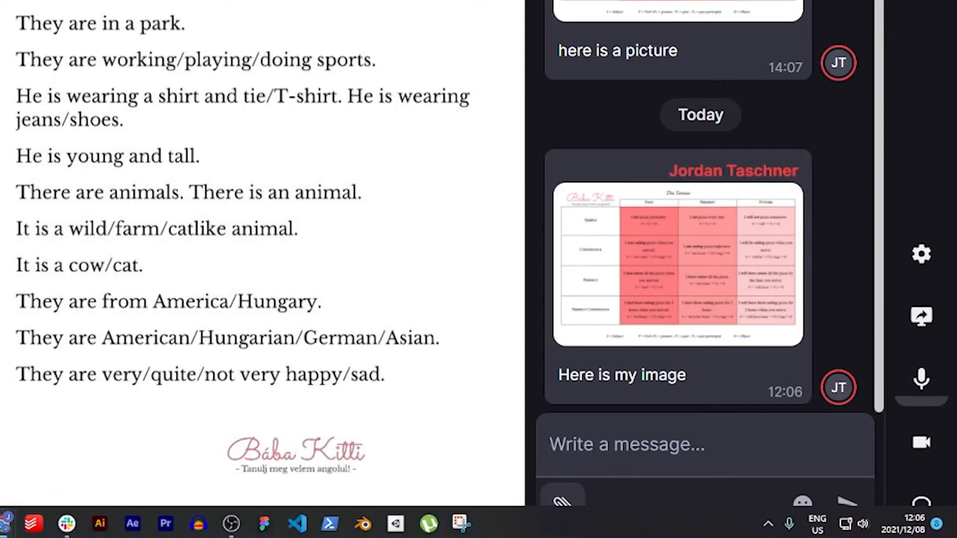
text(Her e)
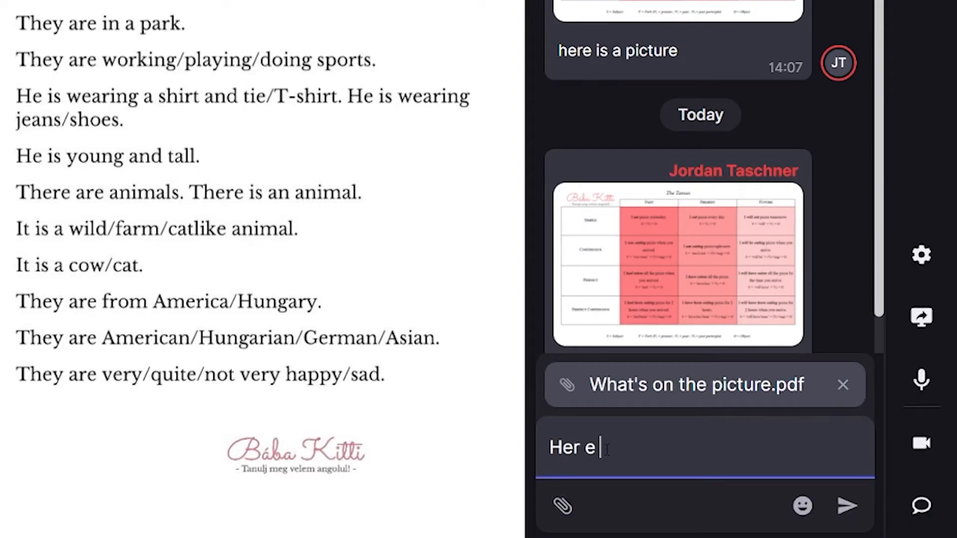
click(847, 505)
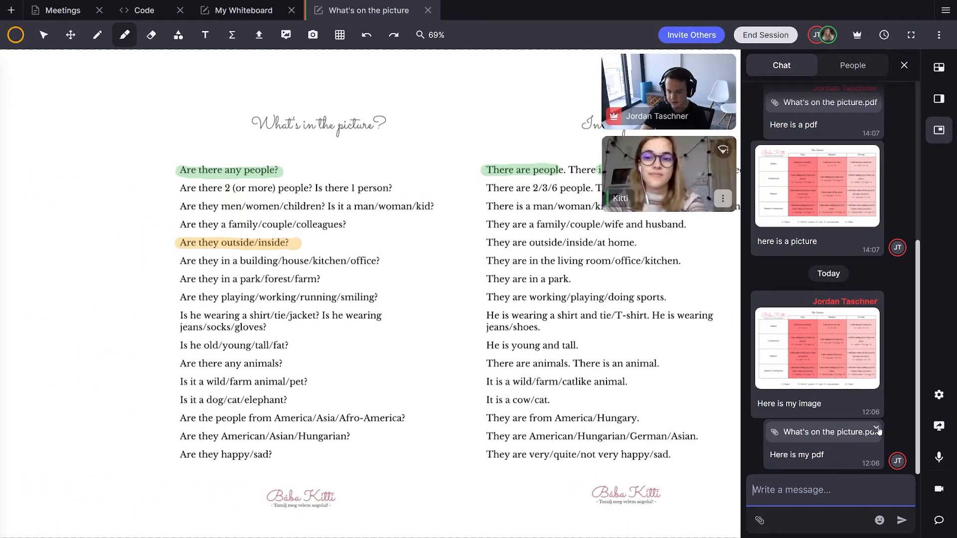
Step: Download the What's on the picture whiteboard as a PNG image
right_click(368, 10)
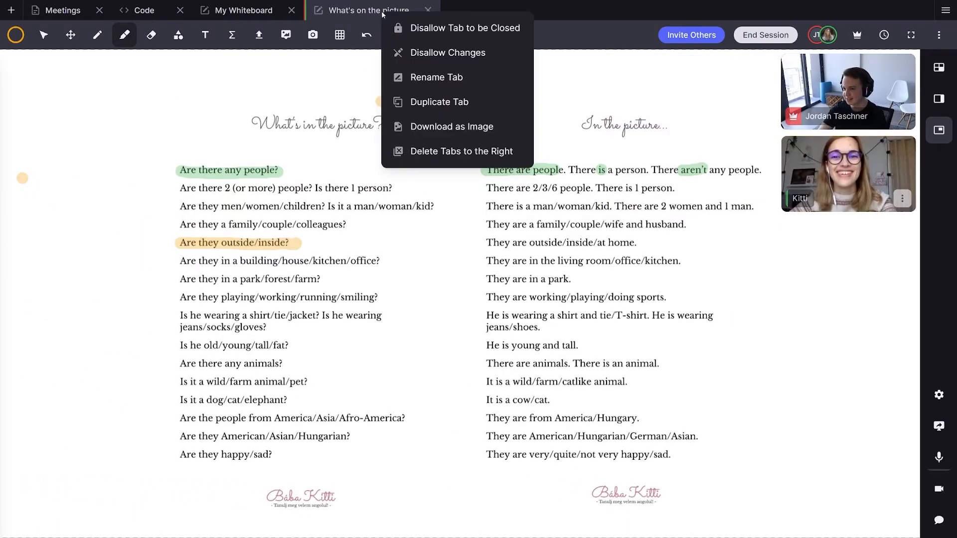
click(451, 126)
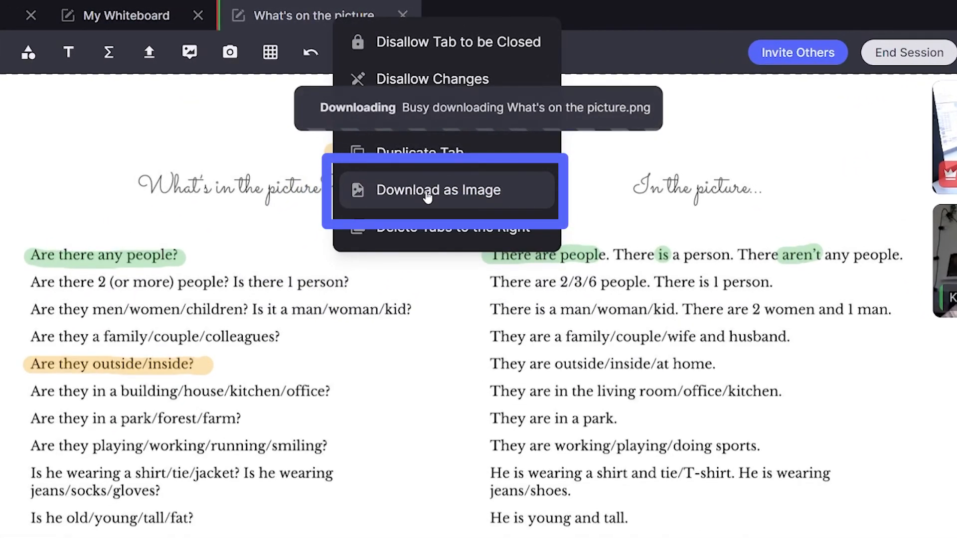